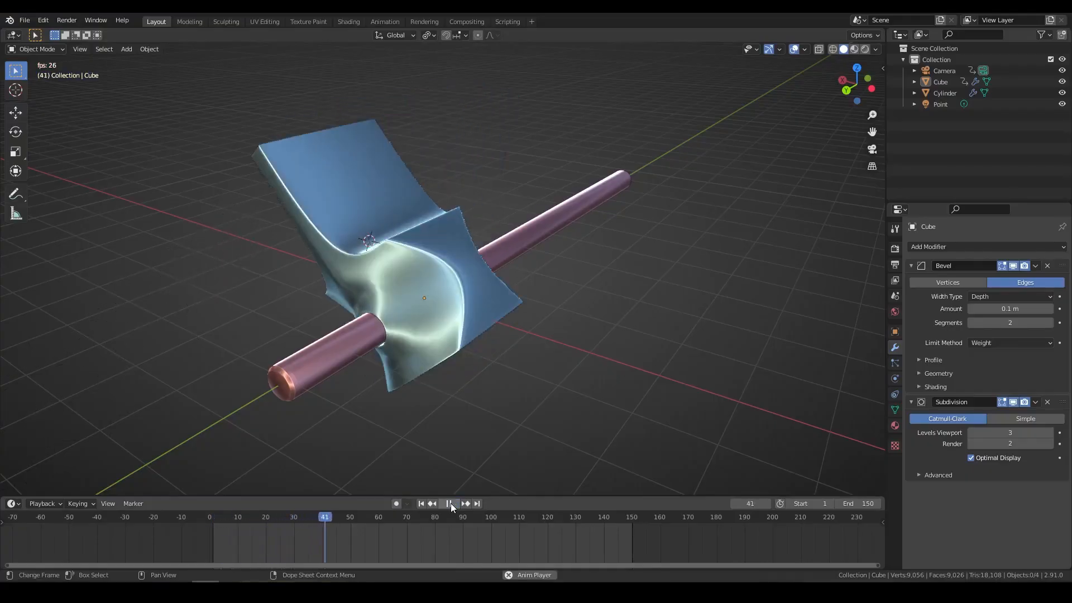
Play the spinning cube animation and stop playback at frame 15.
left_click(449, 503)
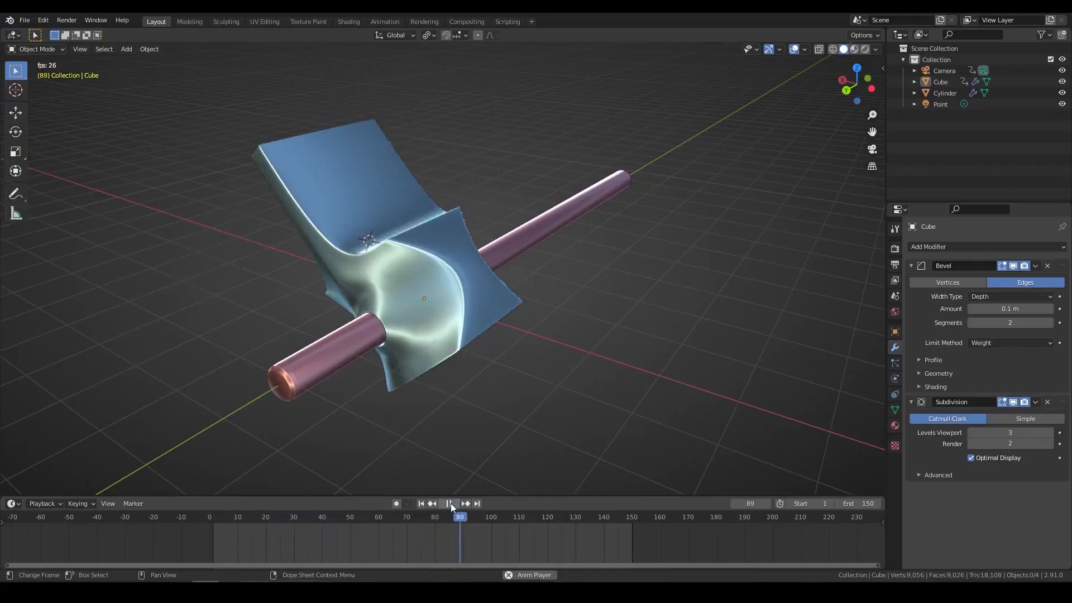
left_click(449, 503)
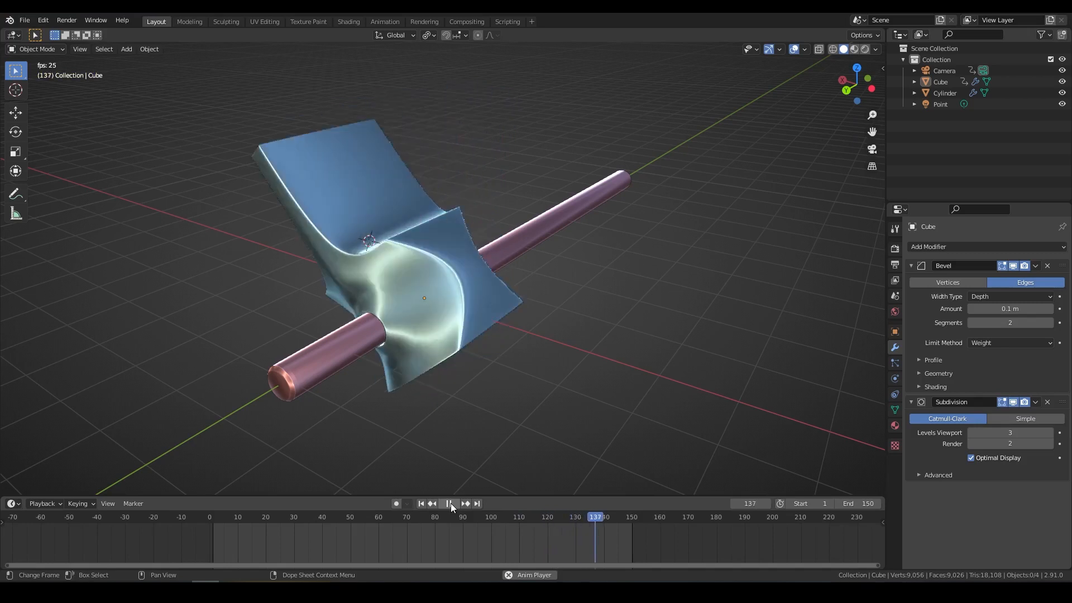
left_click(449, 503)
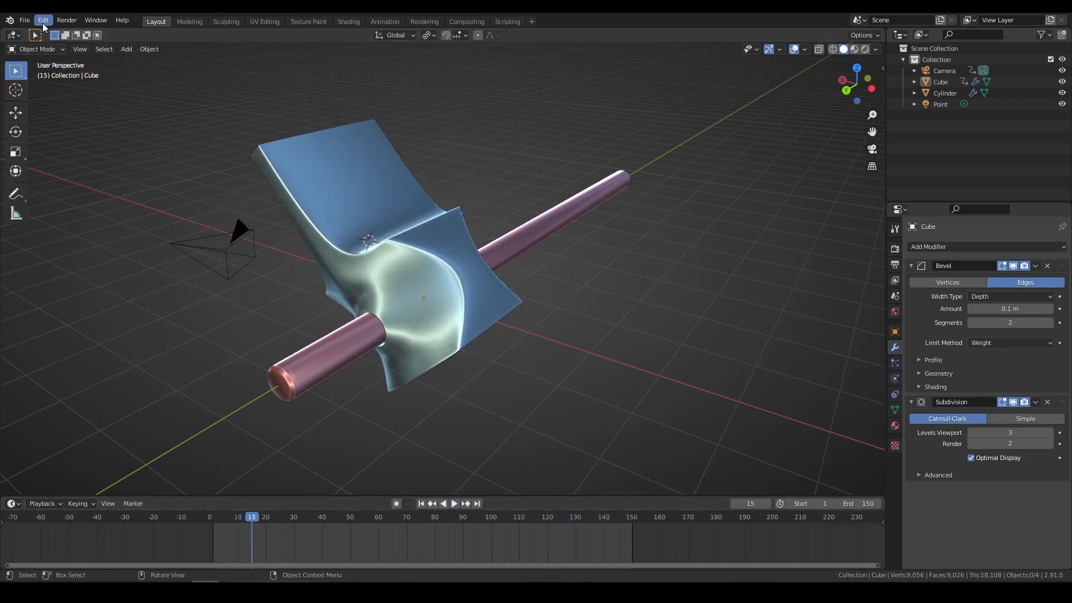
Install and enable the Squeak_Bake.zip add-on through Preferences, then close Preferences.
left_click(43, 21)
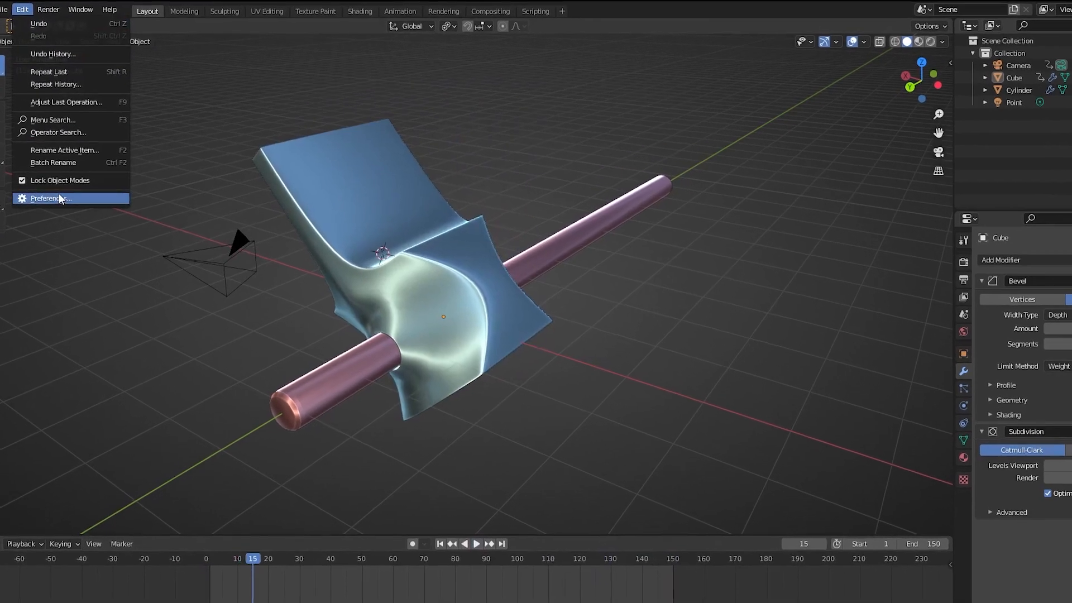
left_click(48, 199)
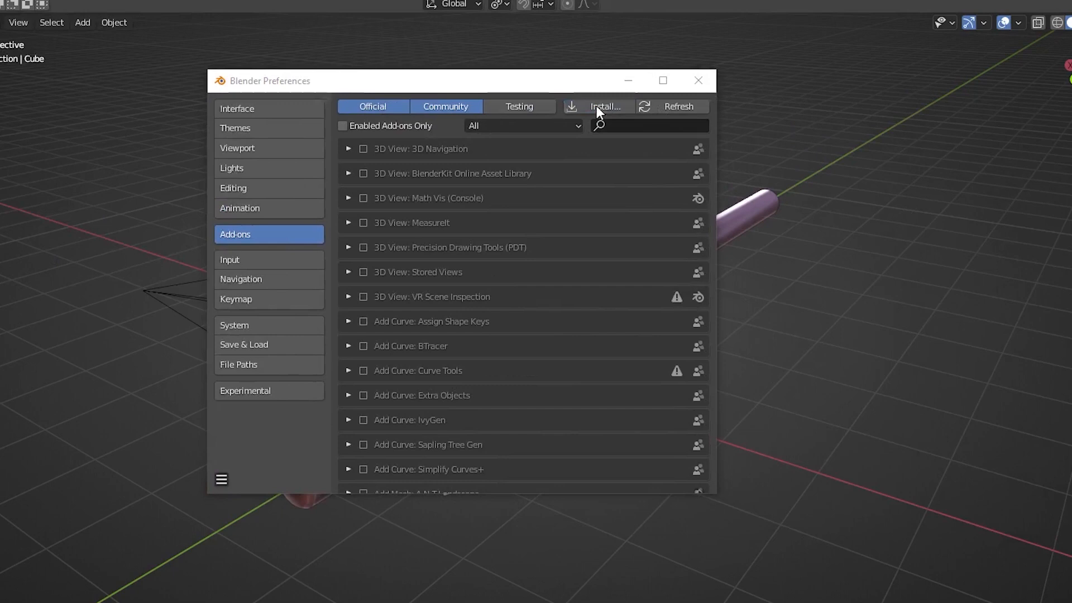
left_click(604, 106)
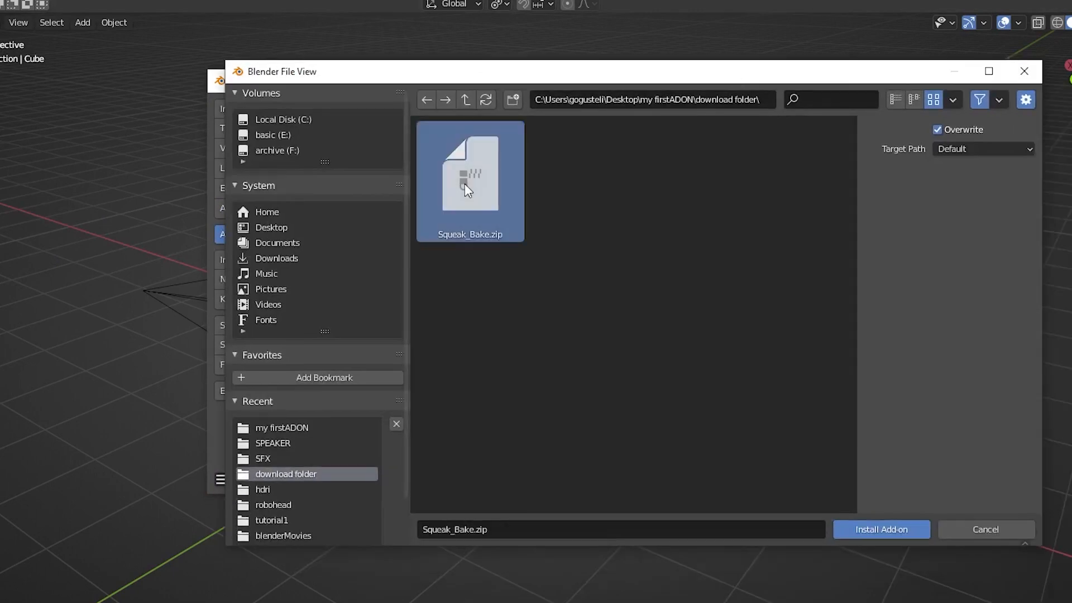
left_click(880, 529)
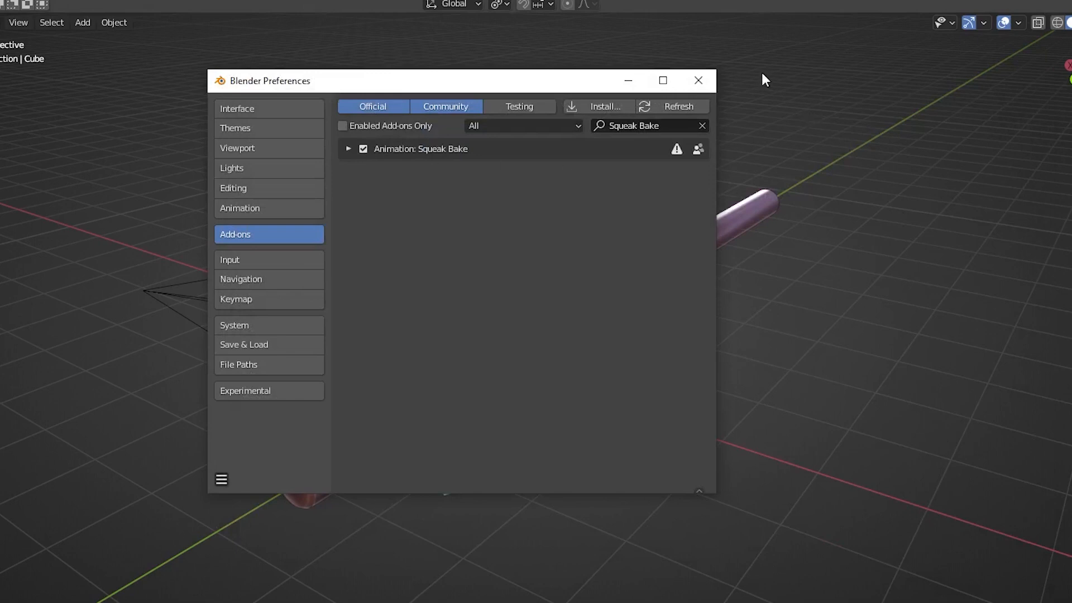
left_click(698, 80)
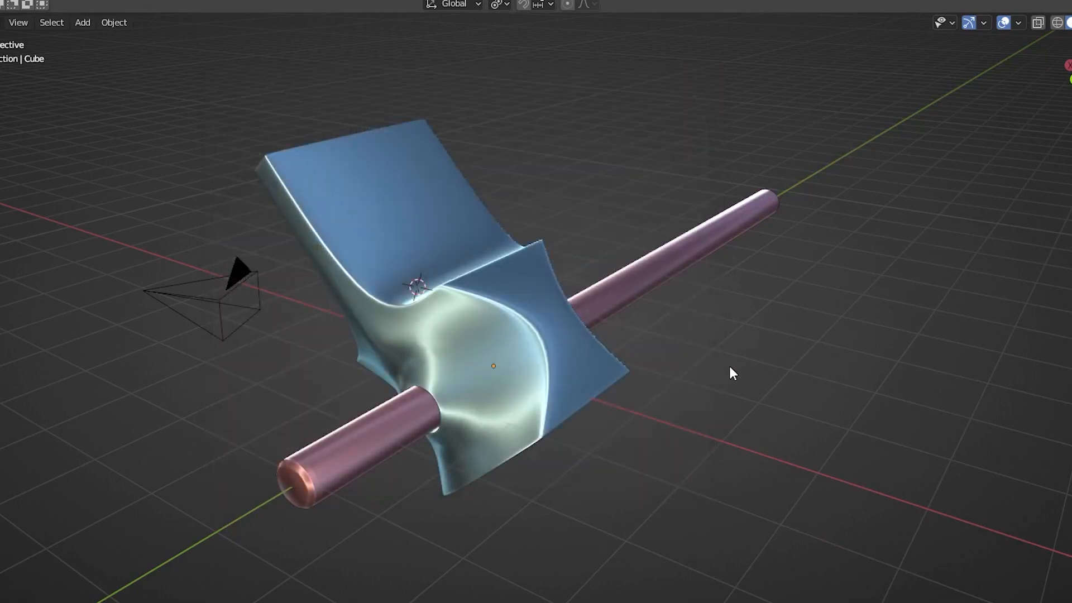
Add a speaker and bake squeak strips observing the Cube on the Y axis.
left_click(98, 27)
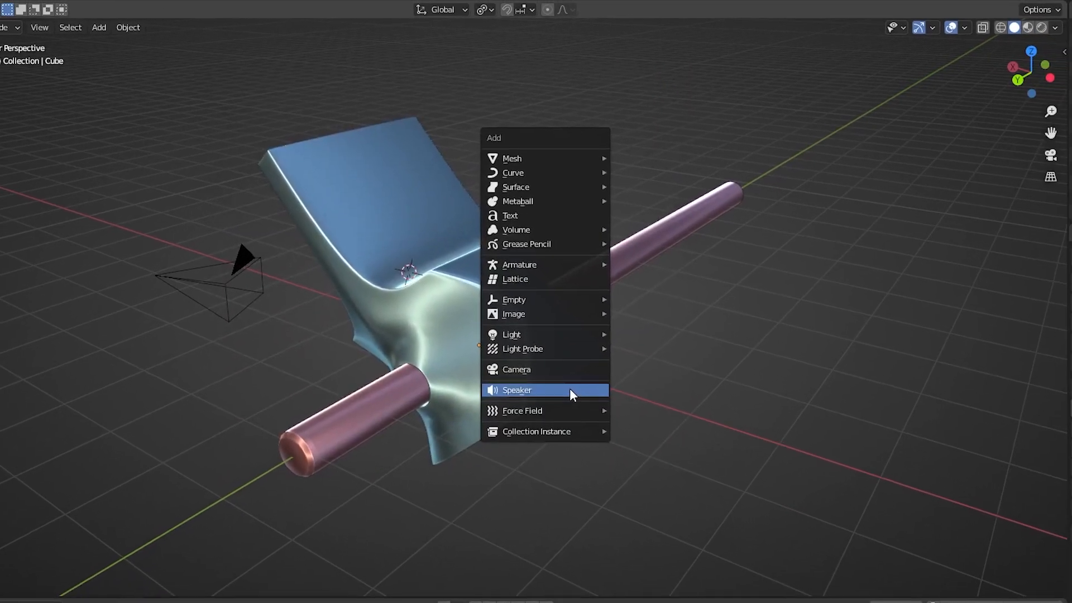
left_click(516, 390)
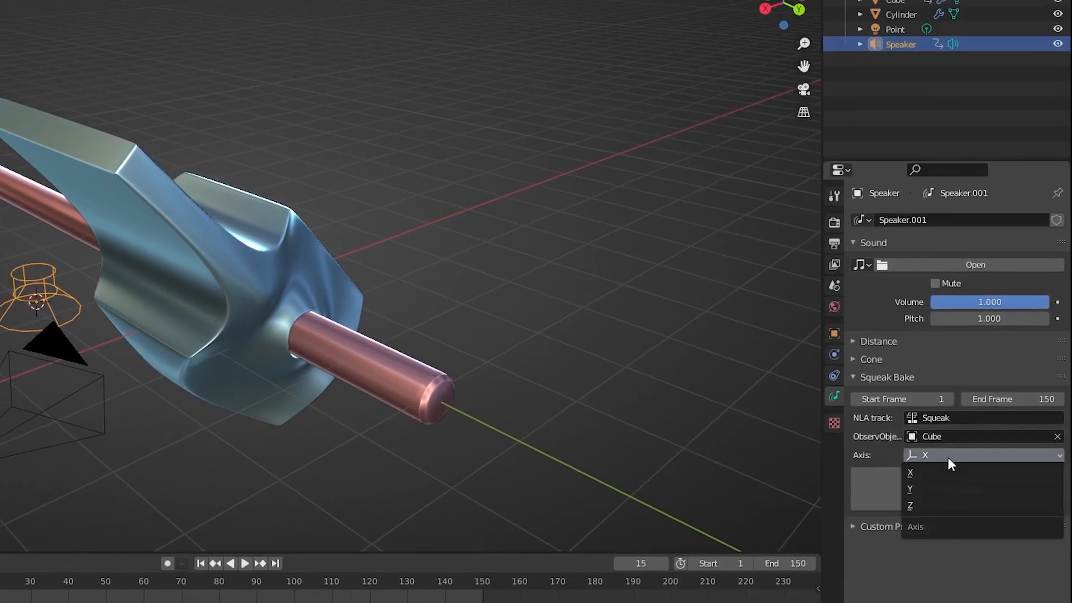
left_click(911, 488)
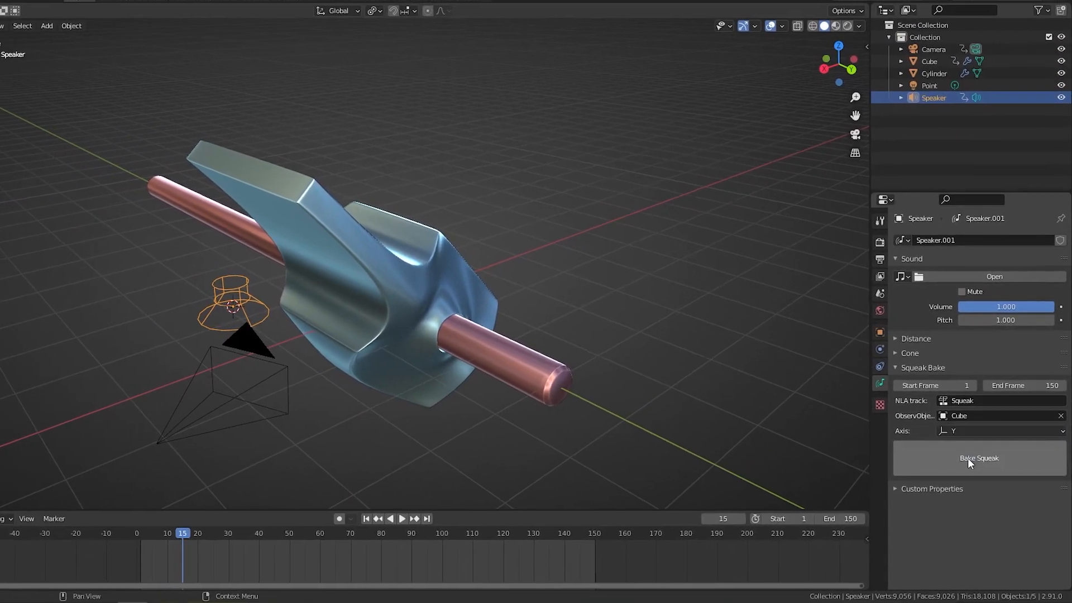
left_click(978, 458)
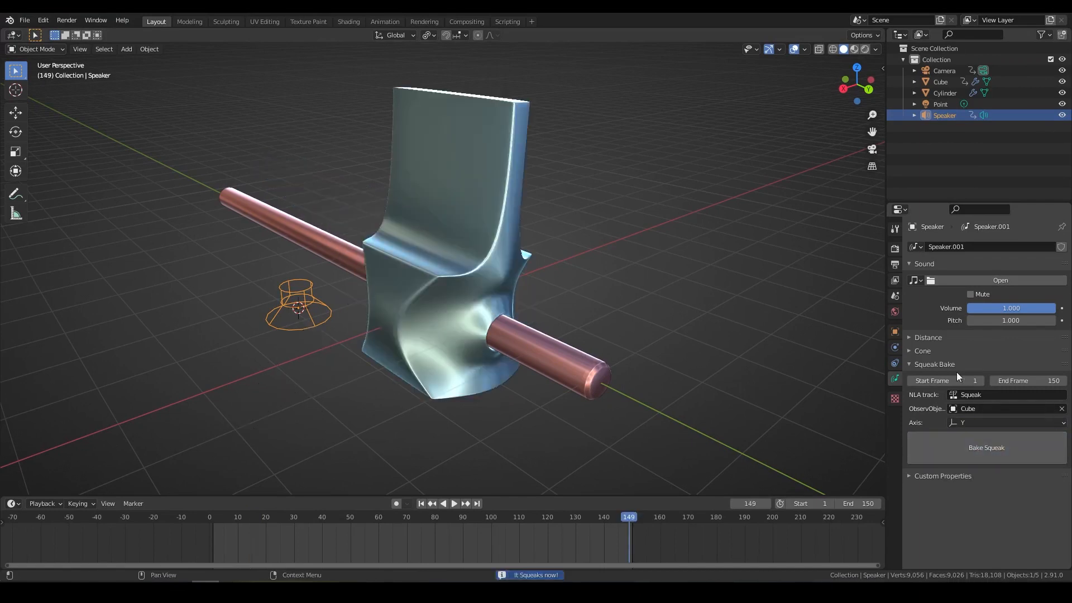
left_click(627, 517)
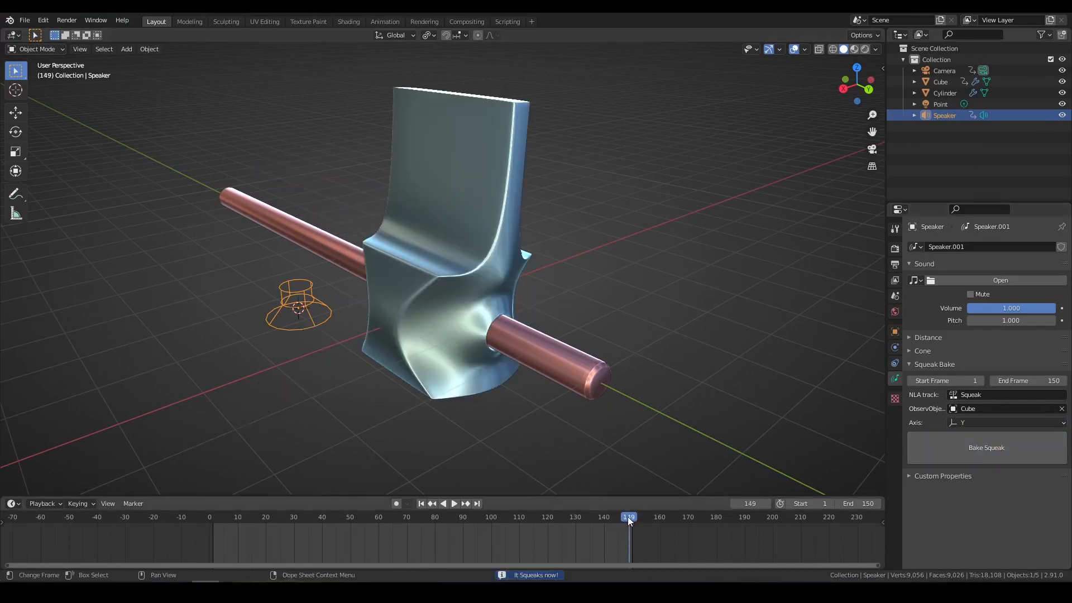
left_click(454, 503)
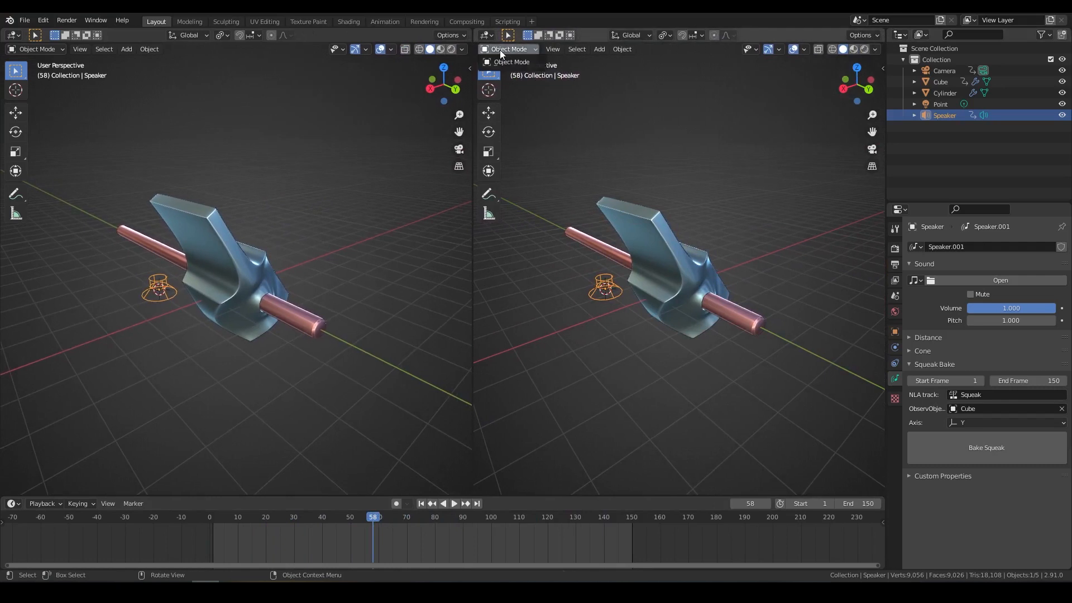
Switch the right area to the Nonlinear Animation editor to inspect the Squeak strips.
left_click(487, 49)
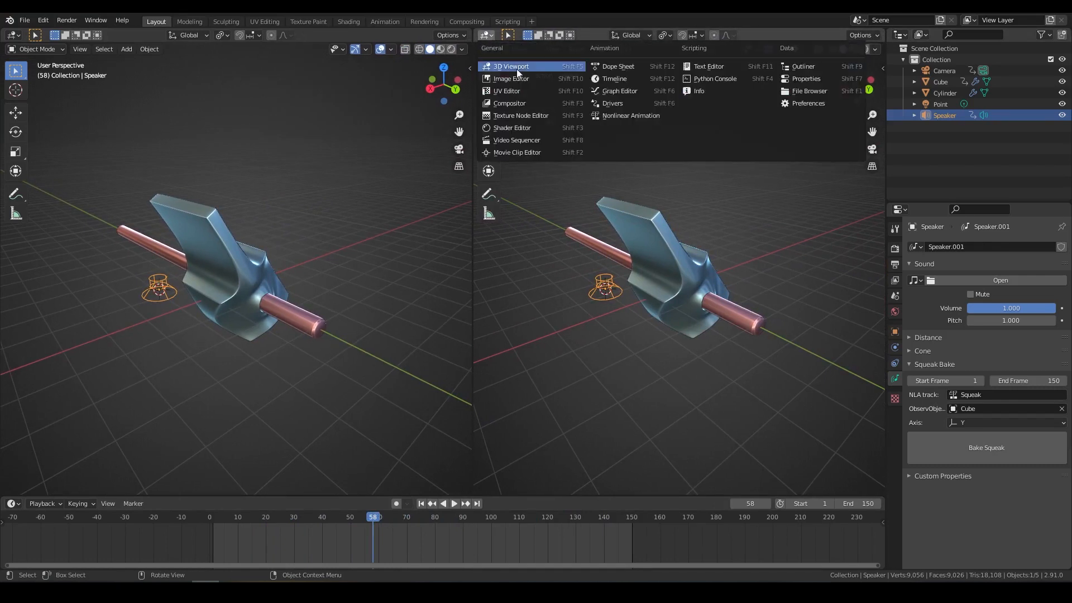
left_click(631, 115)
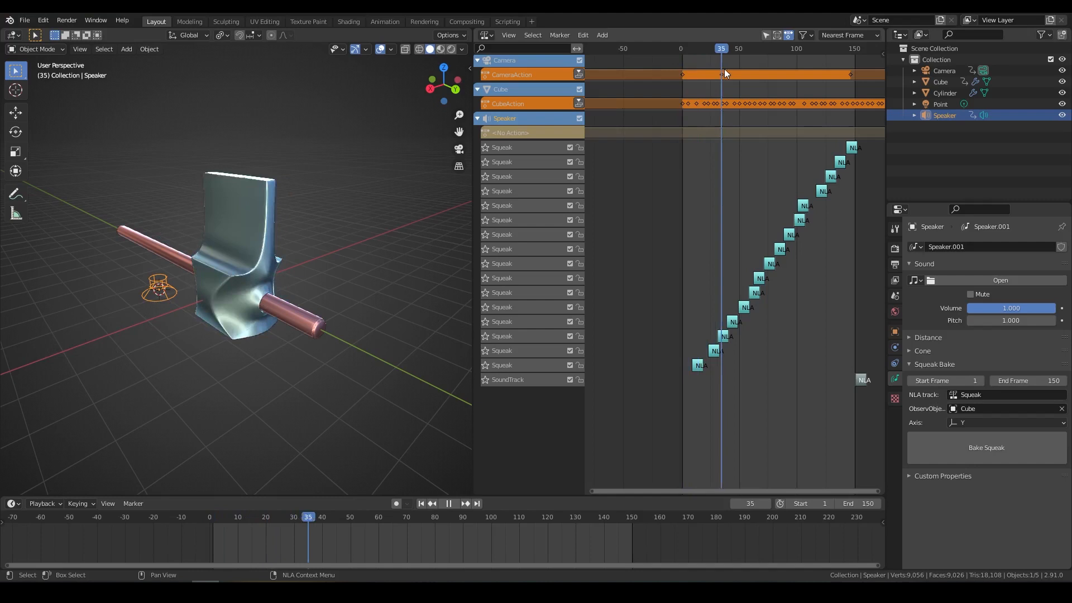
left_click(793, 49)
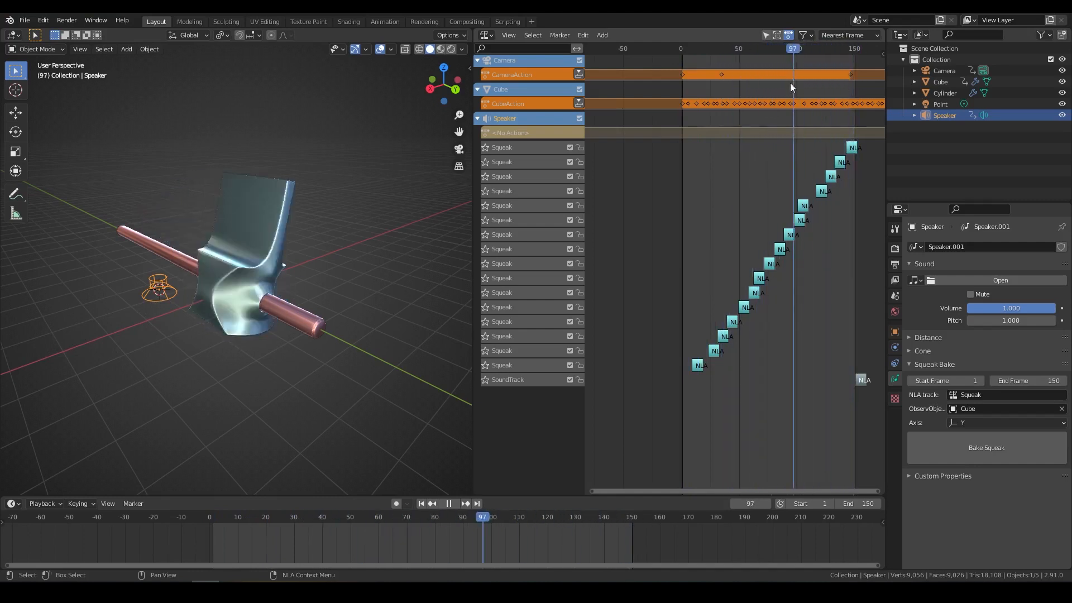
left_click(420, 503)
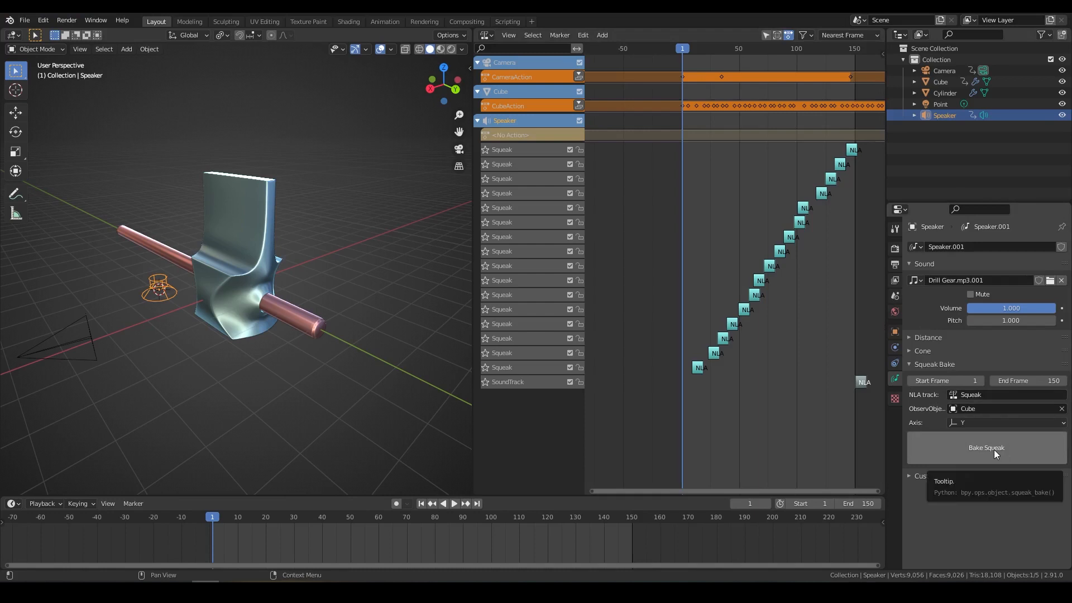
Rebake squeaks with Drill Gear.mp3, set pitch to 2.1, and play back to listen.
left_click(985, 447)
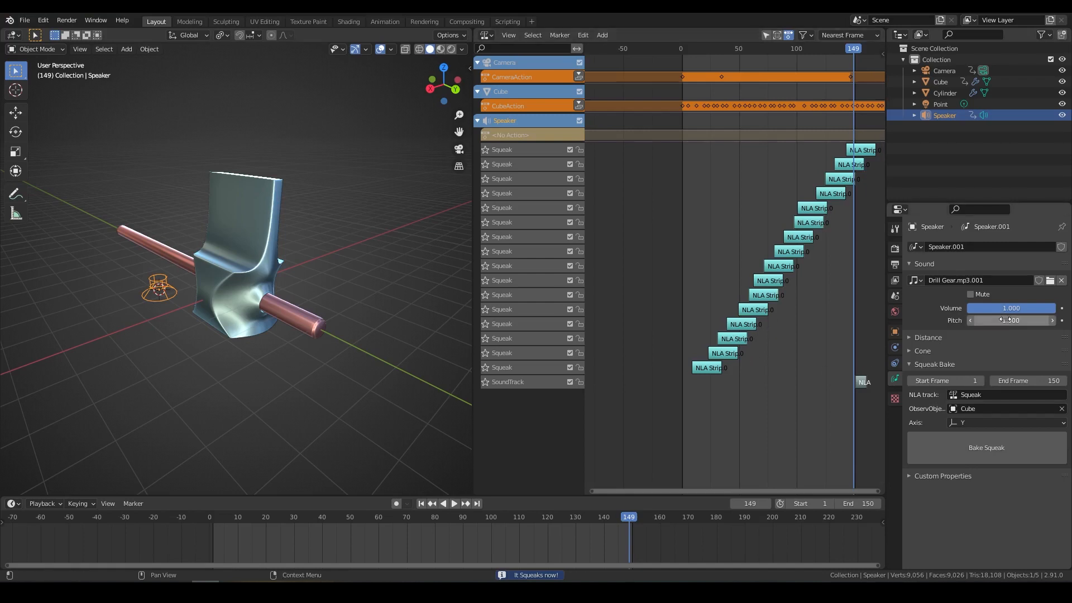
left_click(448, 503)
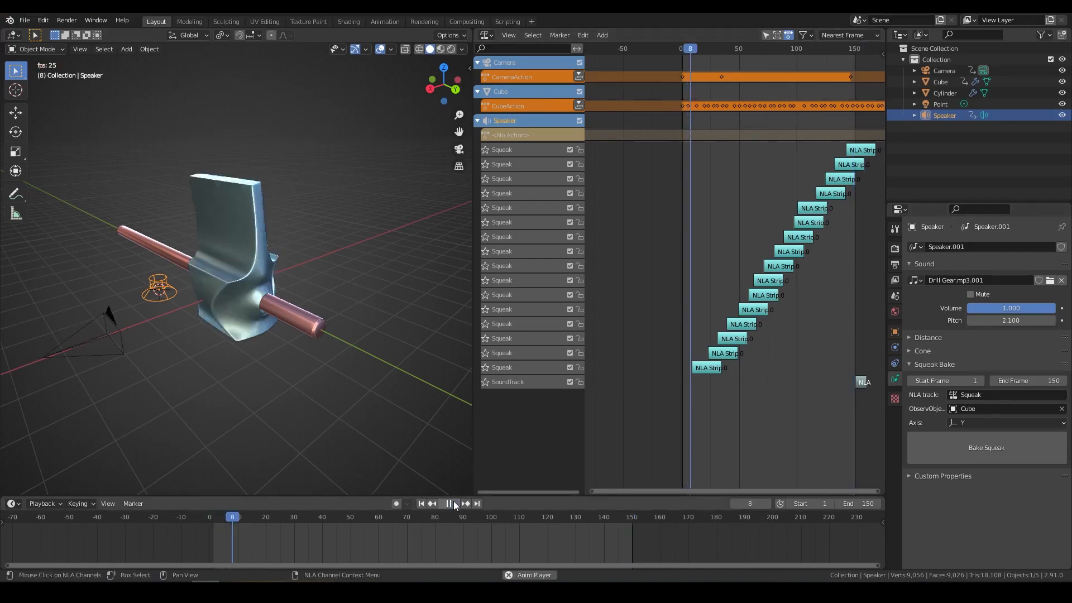
left_click(449, 503)
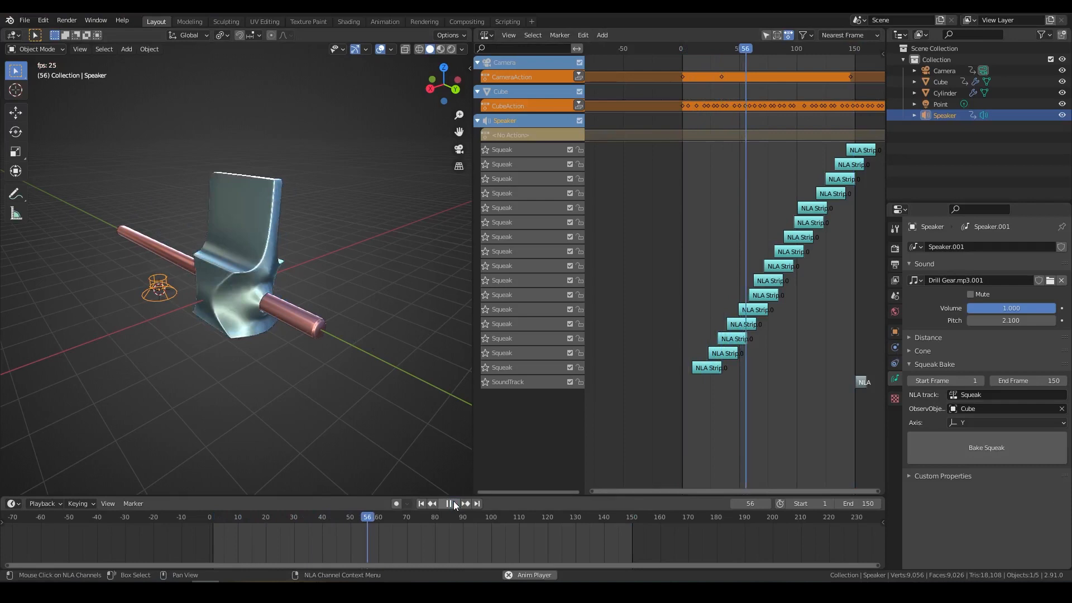
left_click(449, 503)
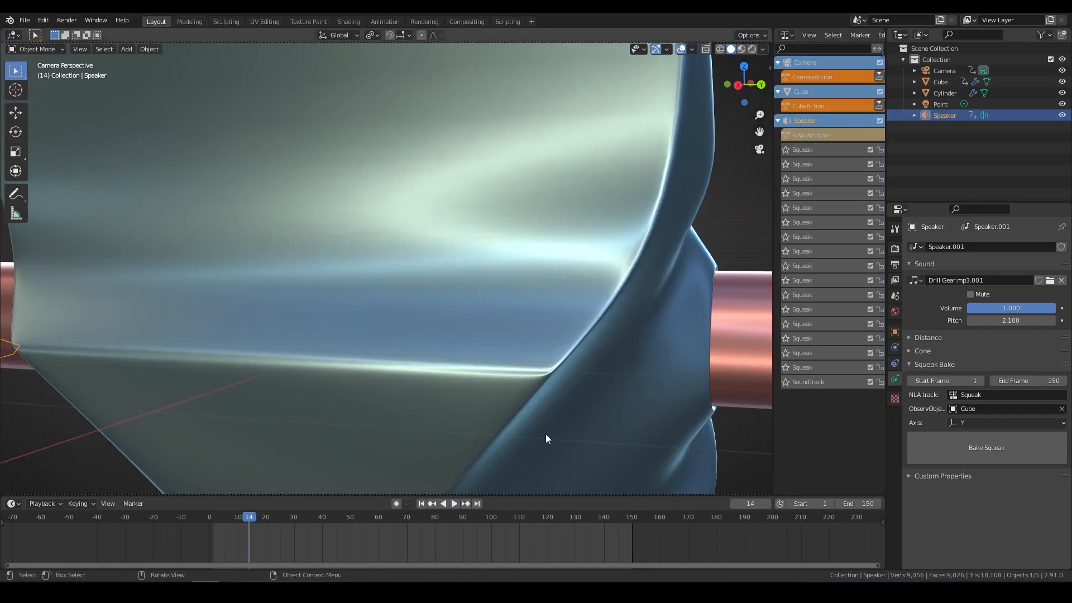
left_click(454, 503)
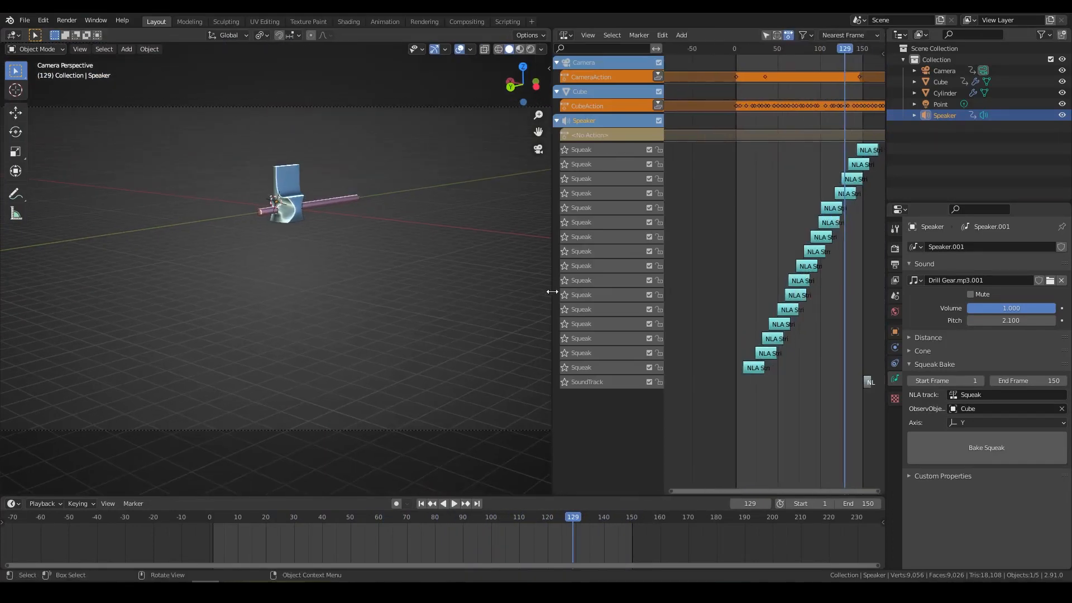
Mix down the scene audio as a FLAC file into the download folder.
left_click(66, 20)
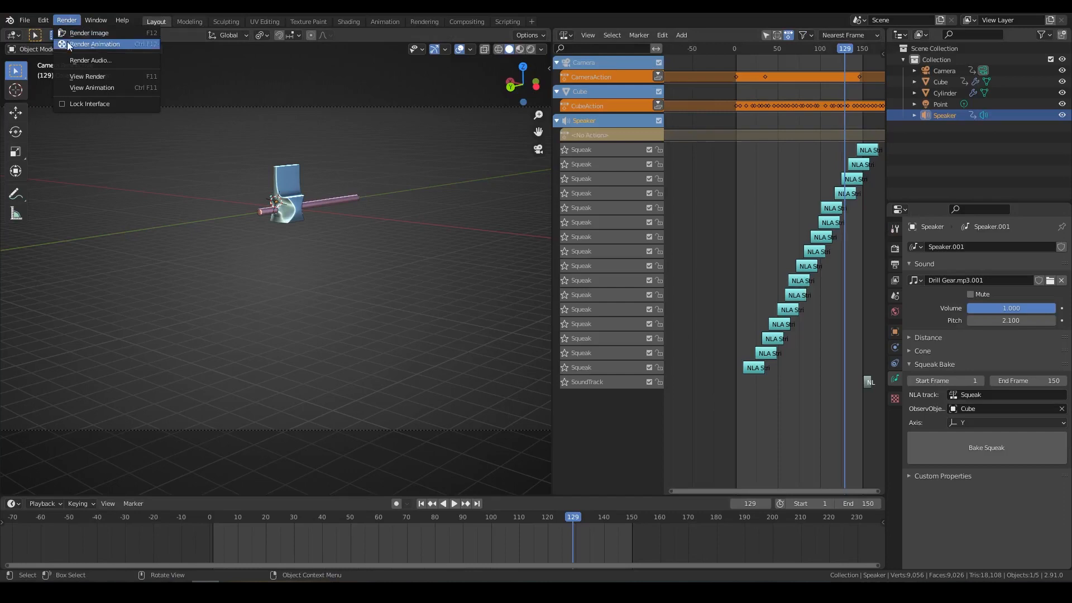
mouse_move(107, 60)
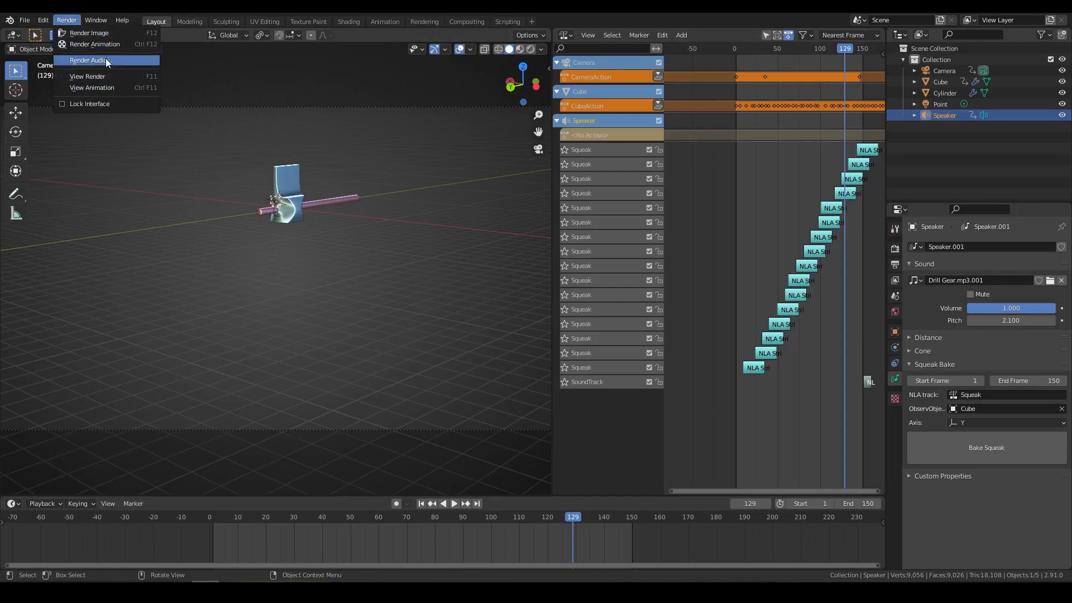
left_click(88, 60)
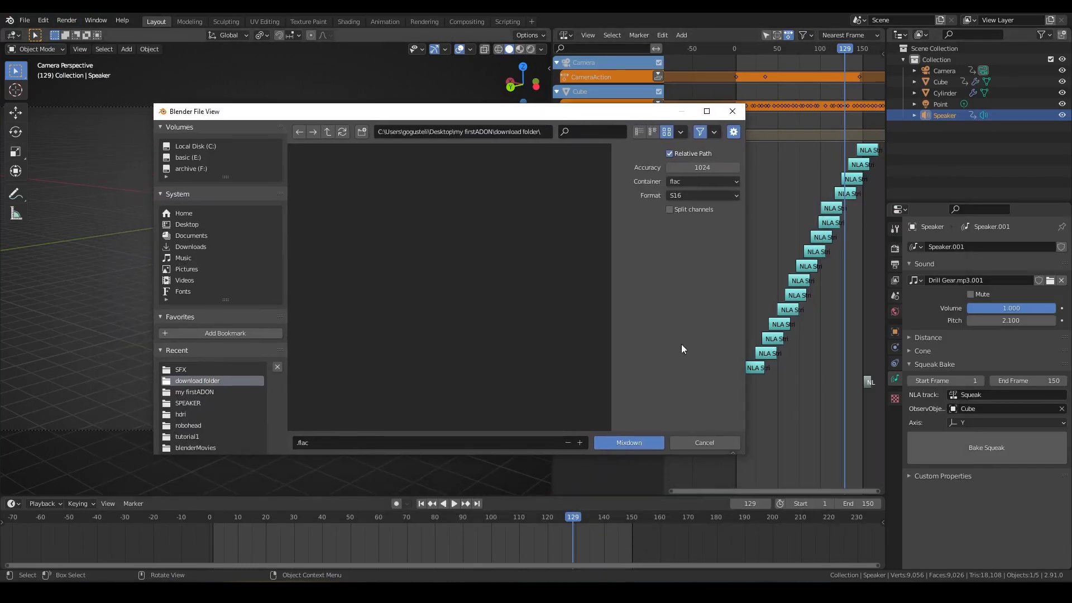
mouse_move(627, 443)
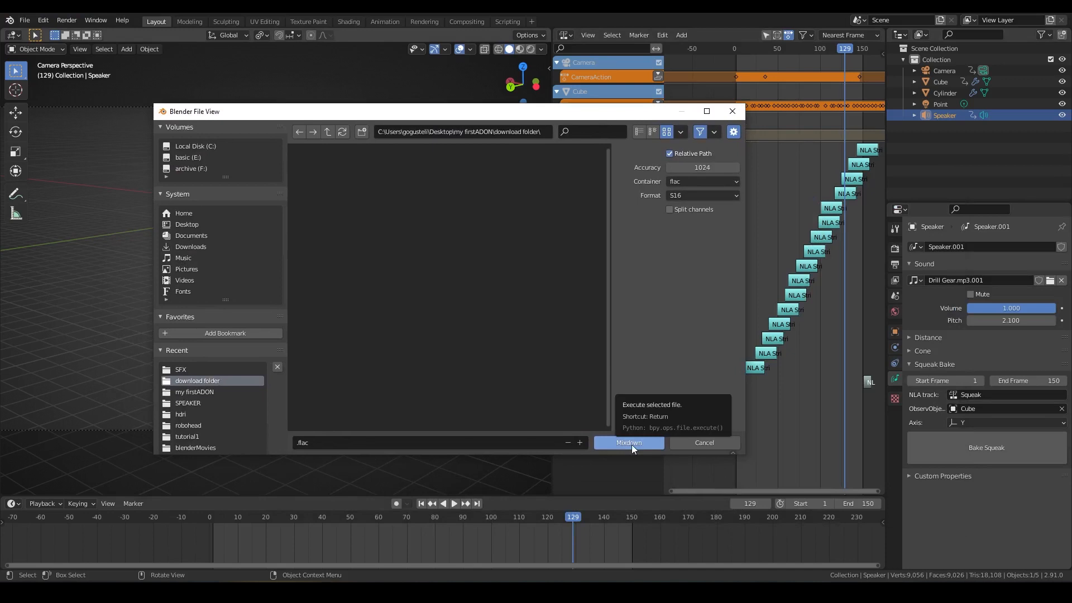
left_click(627, 442)
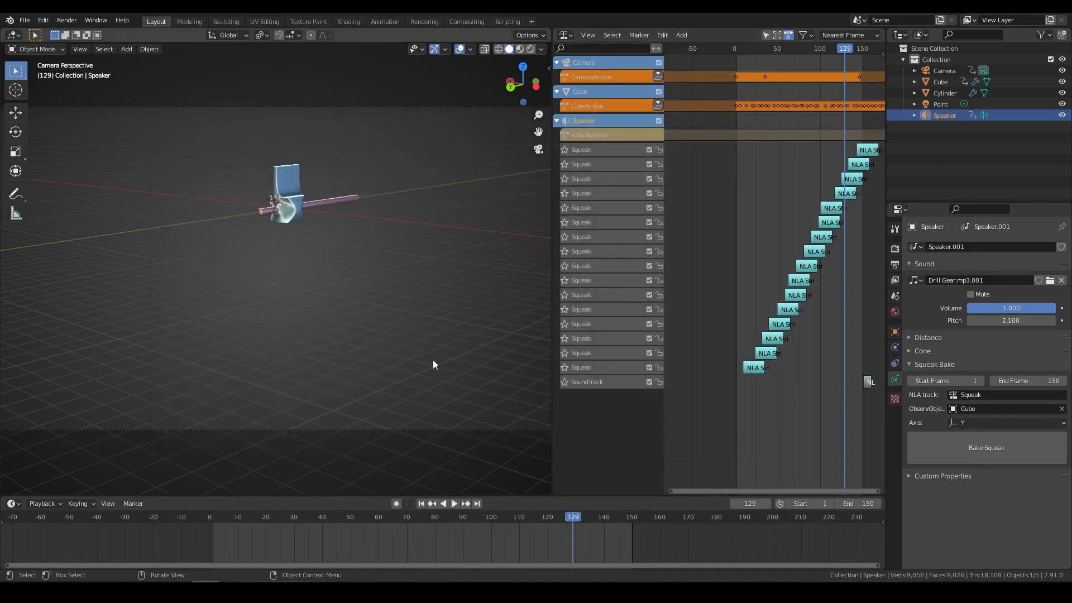